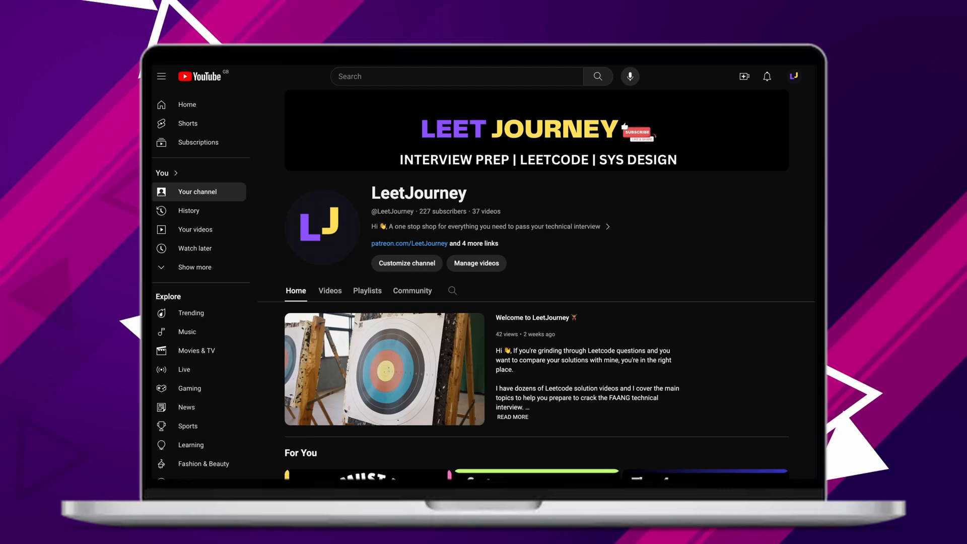
scroll(down, 3)
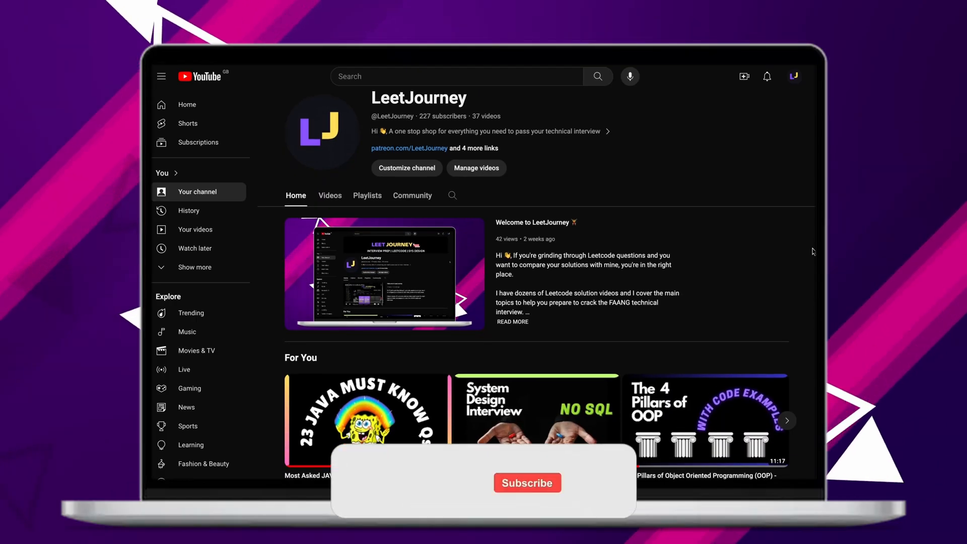
scroll(down, 3)
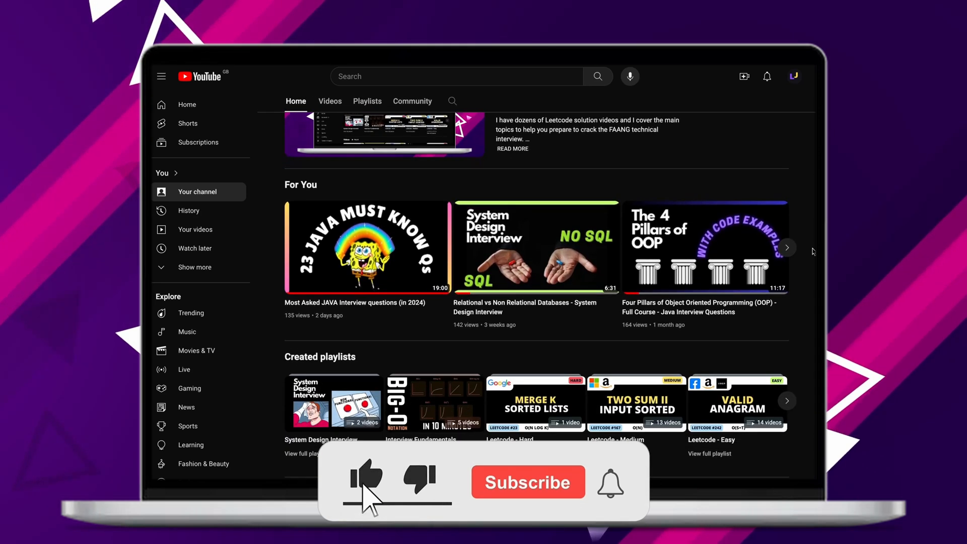
click(527, 481)
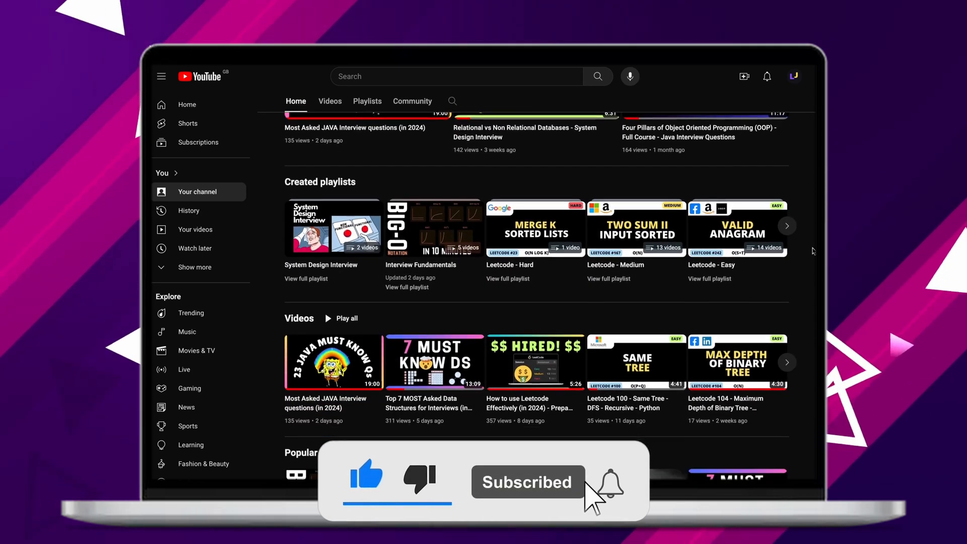